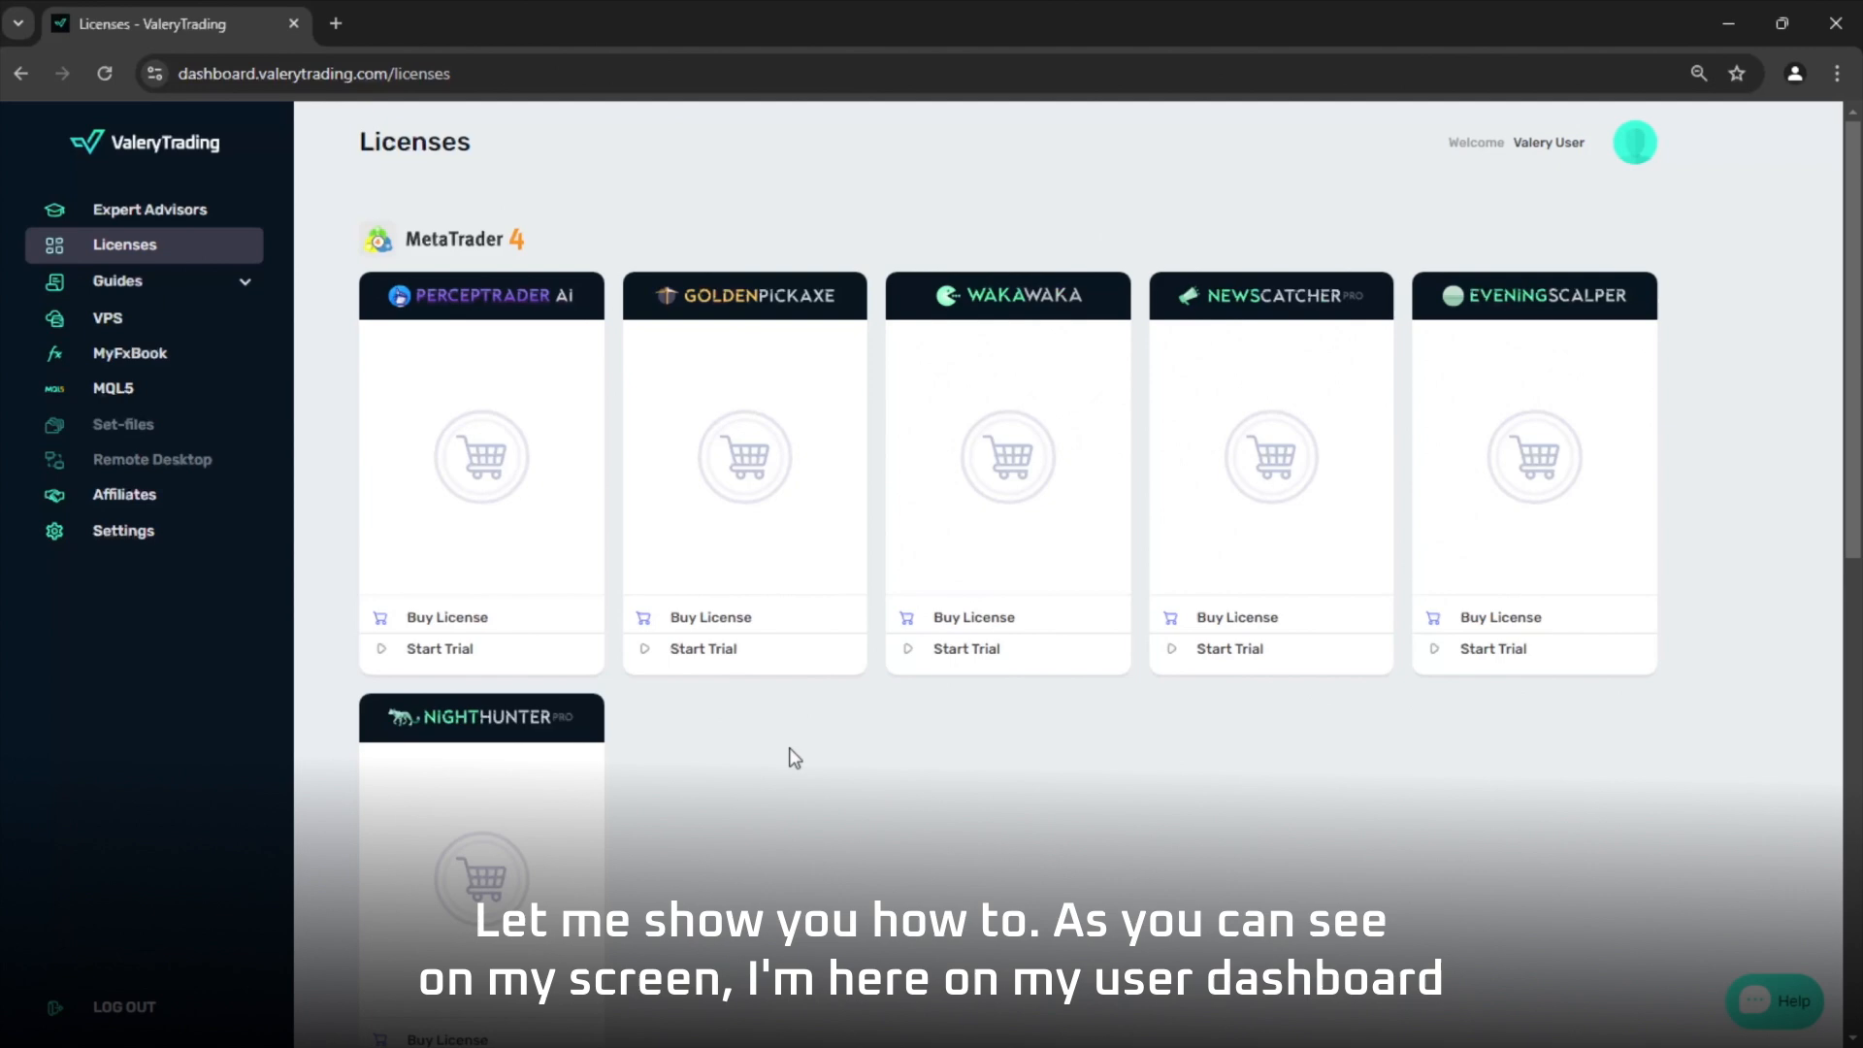
- Scroll to view the AUDCAD chart where PerceptraderAI reports 'License error!'
{"action": "scroll", "scroll_direction": "down", "scroll_amount": 3}
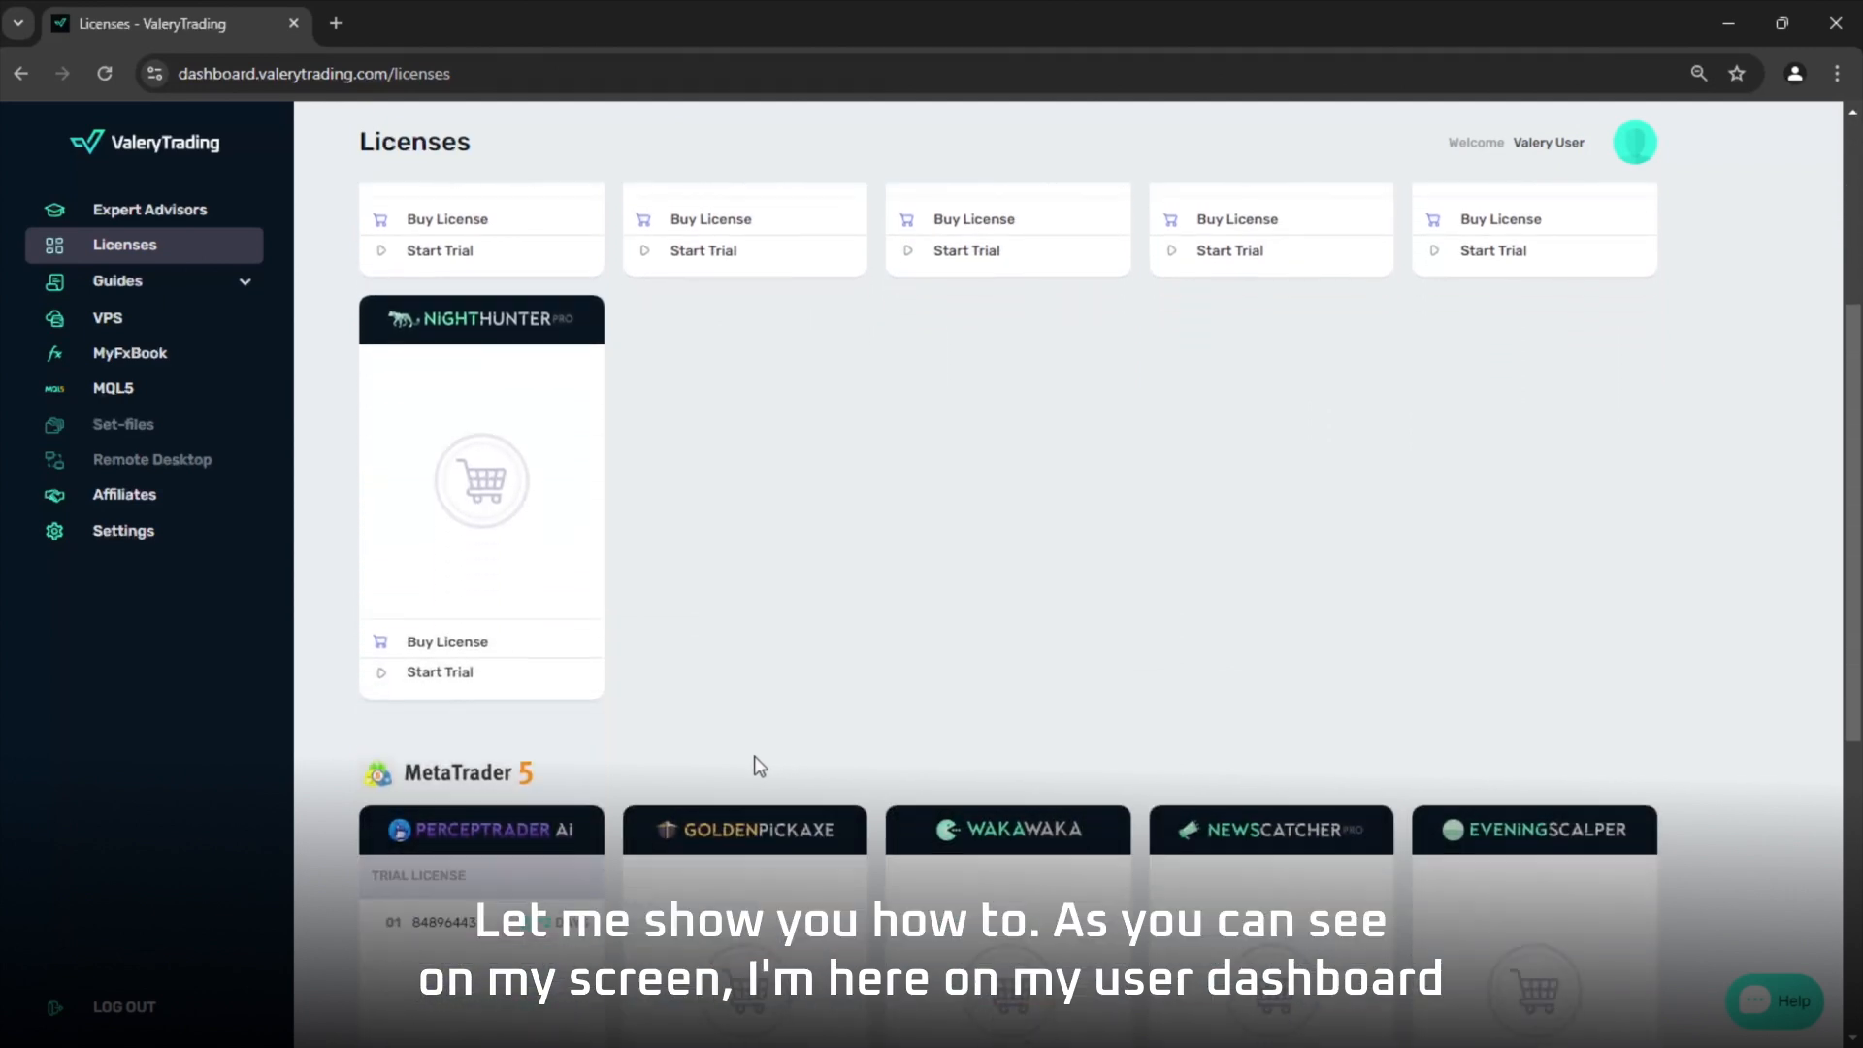
{"action": "scroll", "scroll_direction": "down", "scroll_amount": 3}
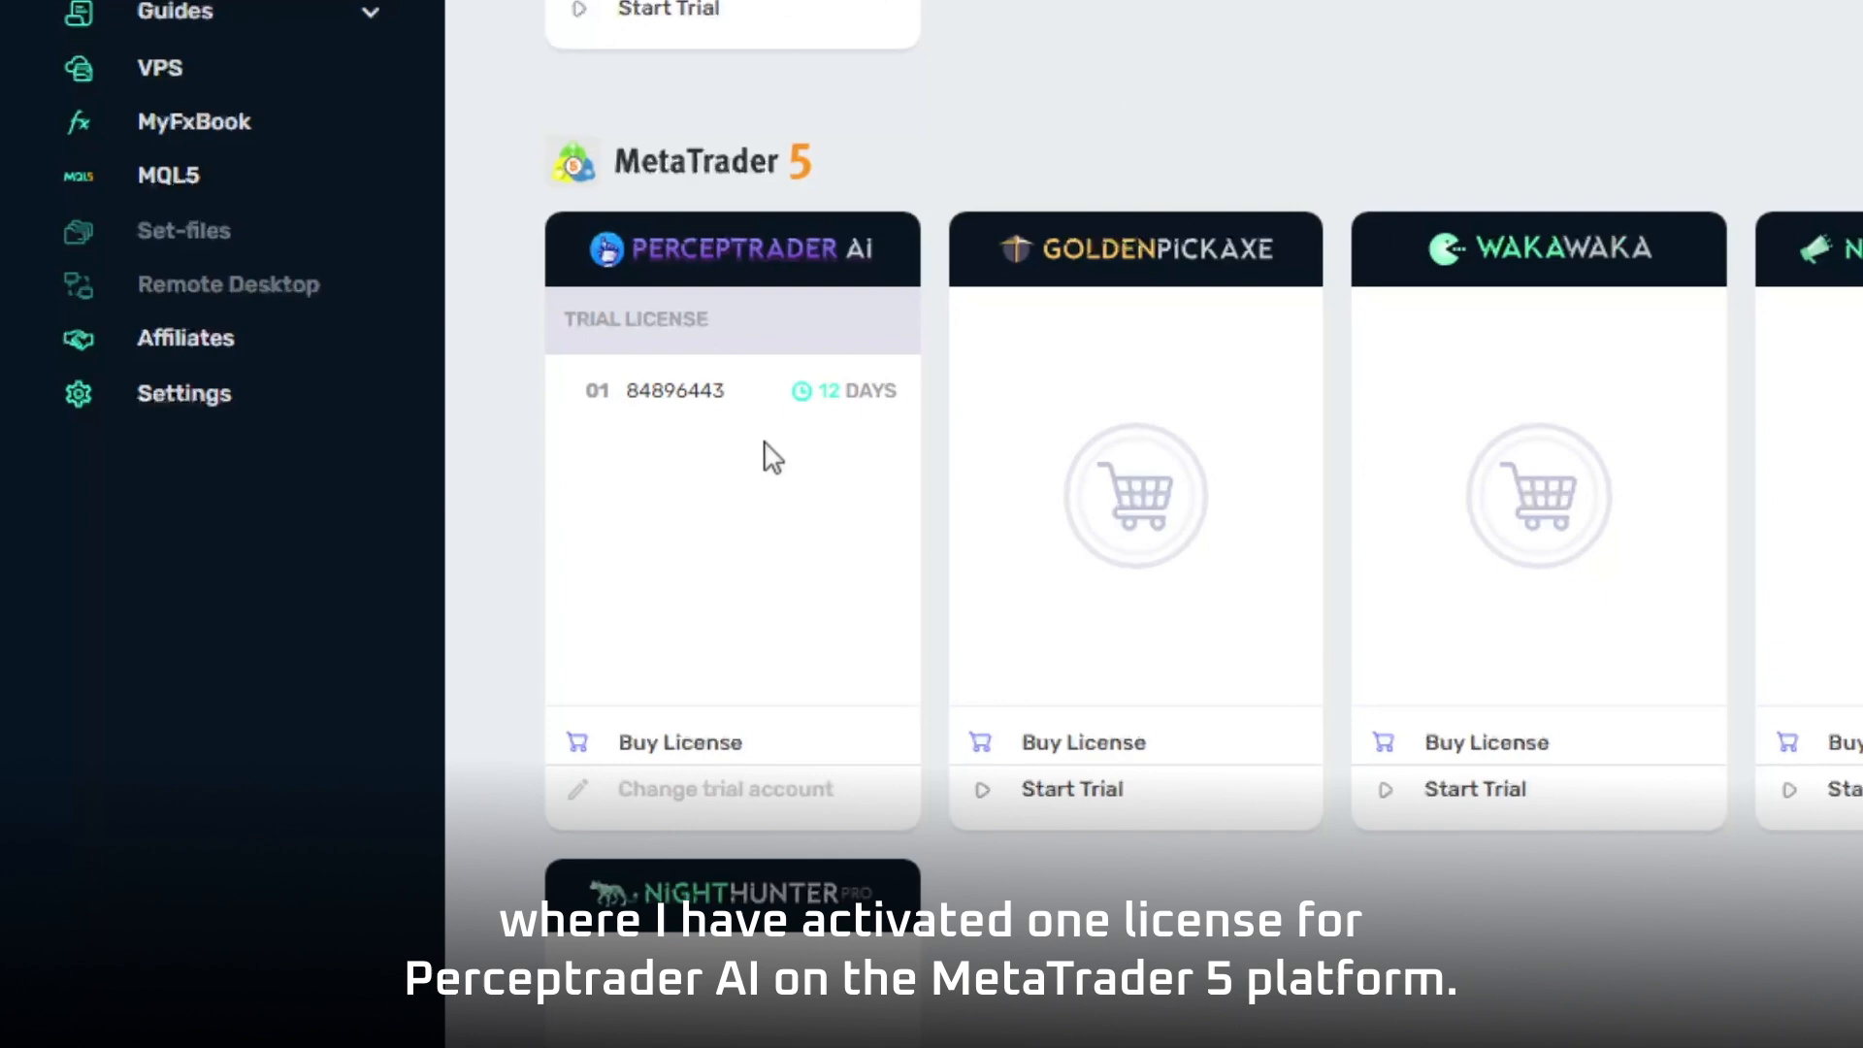
{"action": "mouse_move", "coordinate": [796, 232]}
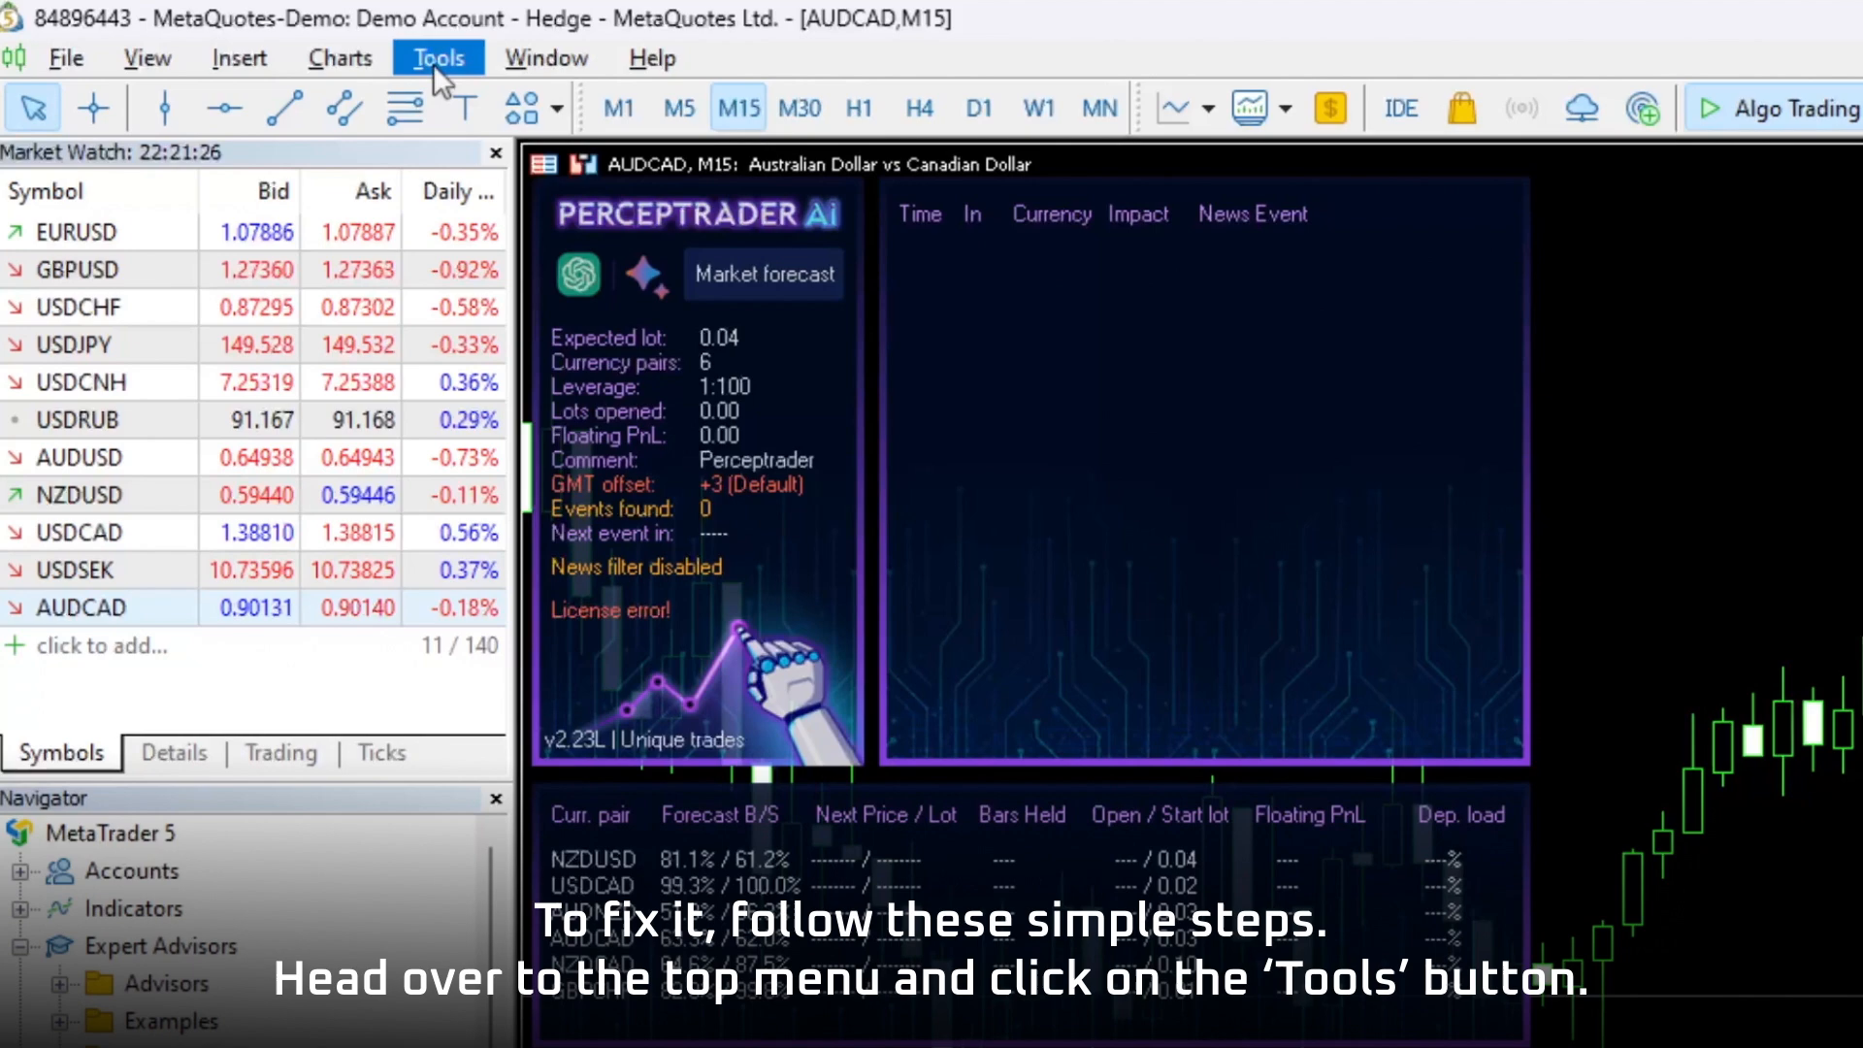
- Enable WebRequest in Expert Advisor options, adding ec.forexprostools.com and valerytools.com to allowed URLs
{"action": "left_click", "coordinate": [438, 57]}
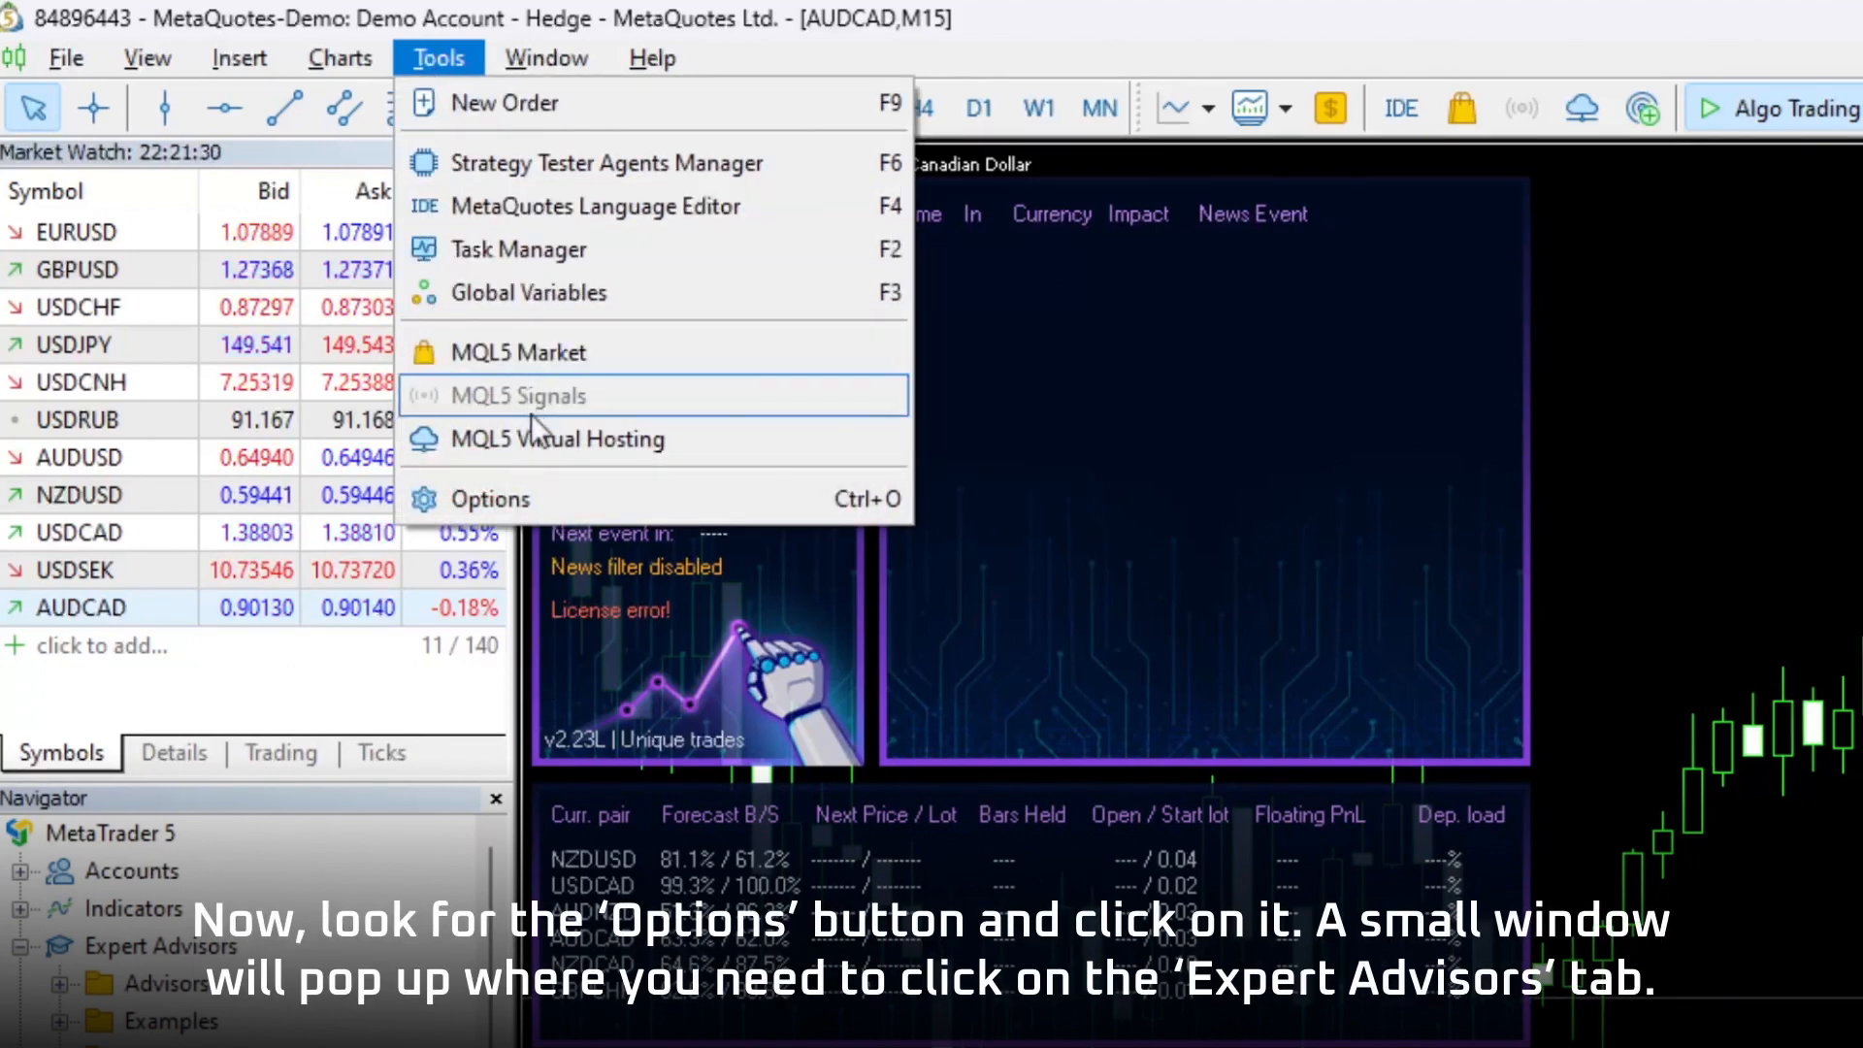
{"action": "left_click", "coordinate": [491, 498]}
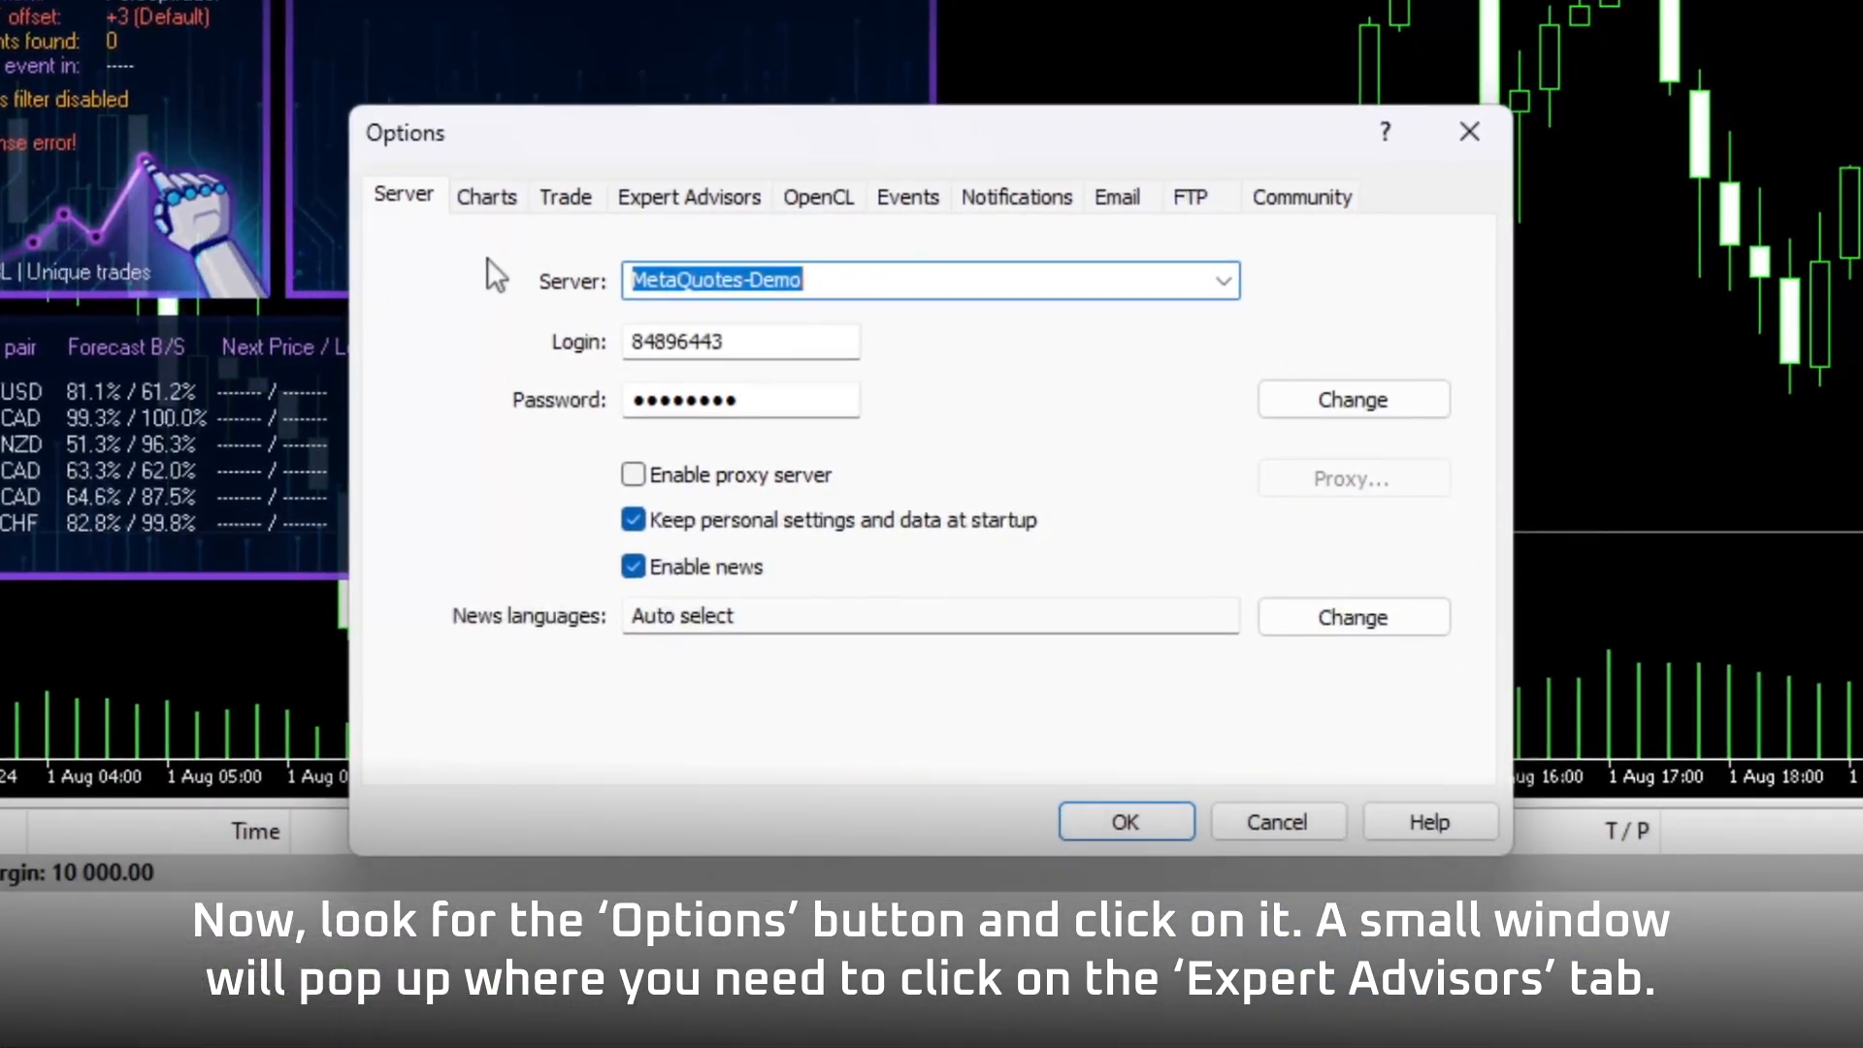
{"action": "left_click", "coordinate": [688, 196]}
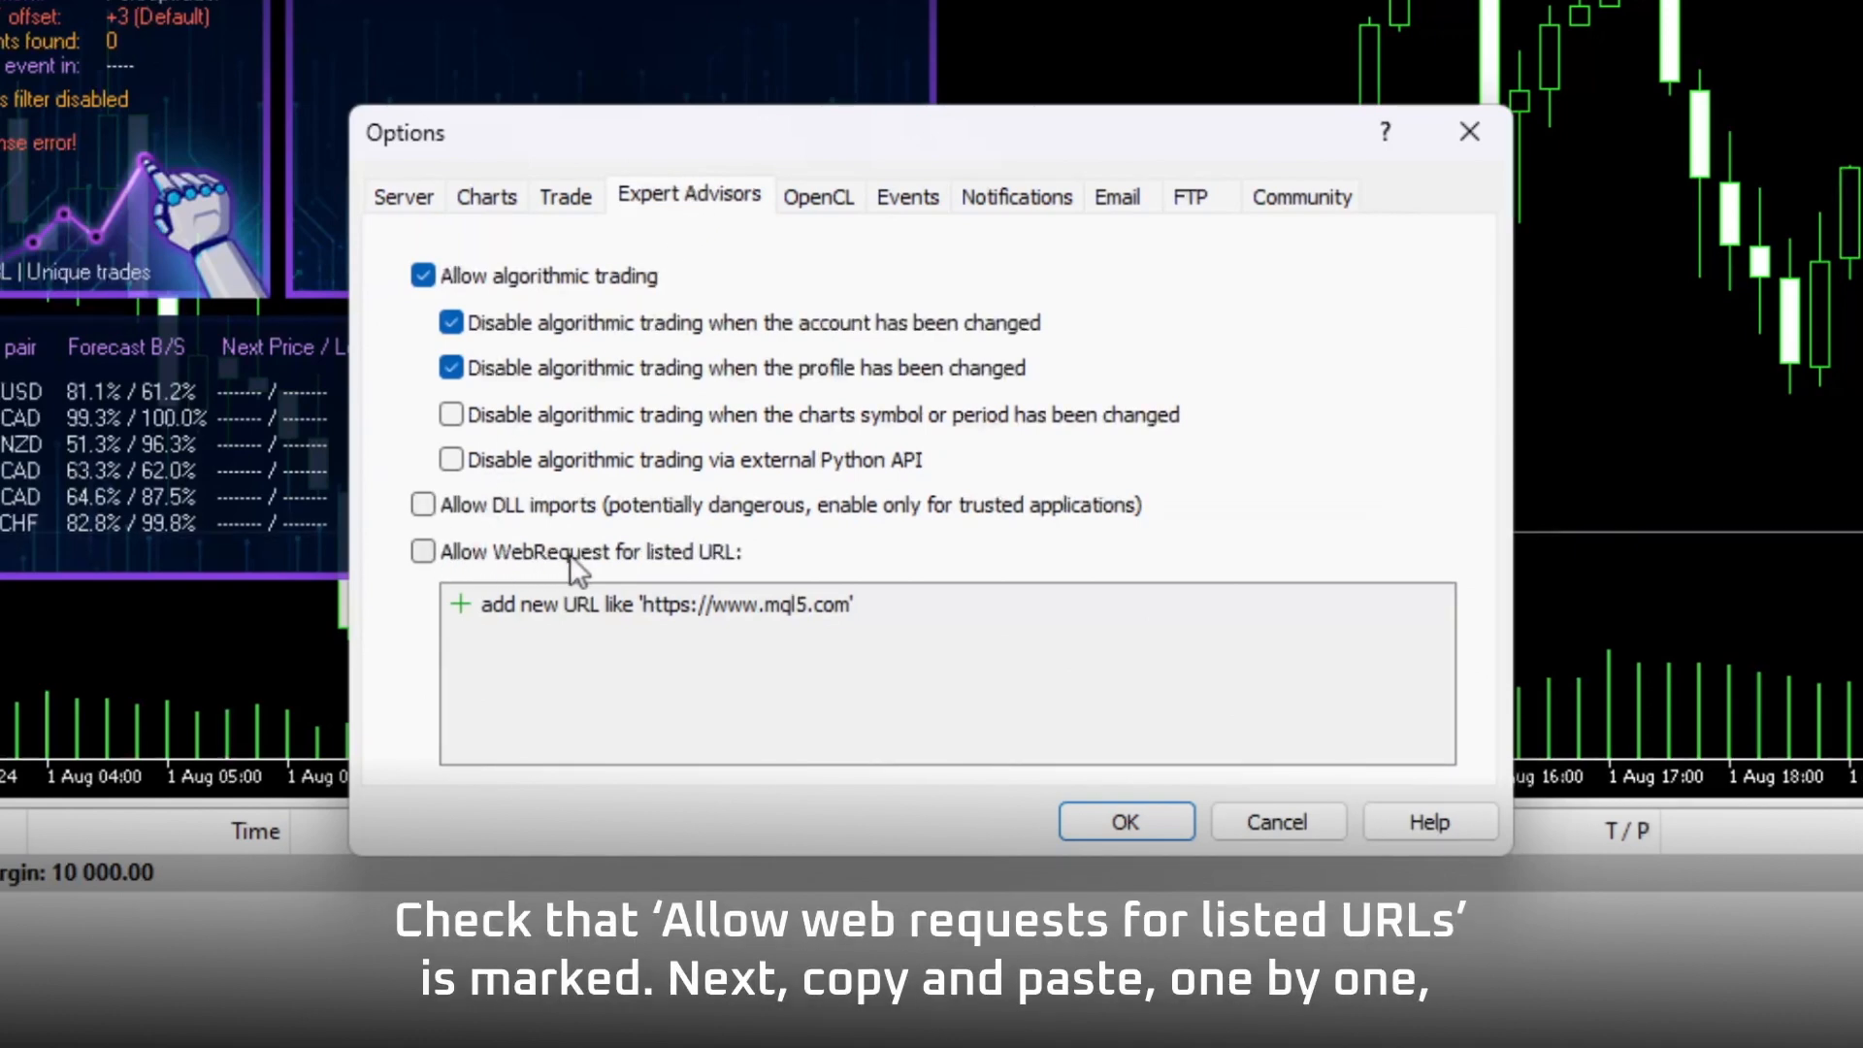
{"action": "left_click", "coordinate": [423, 551]}
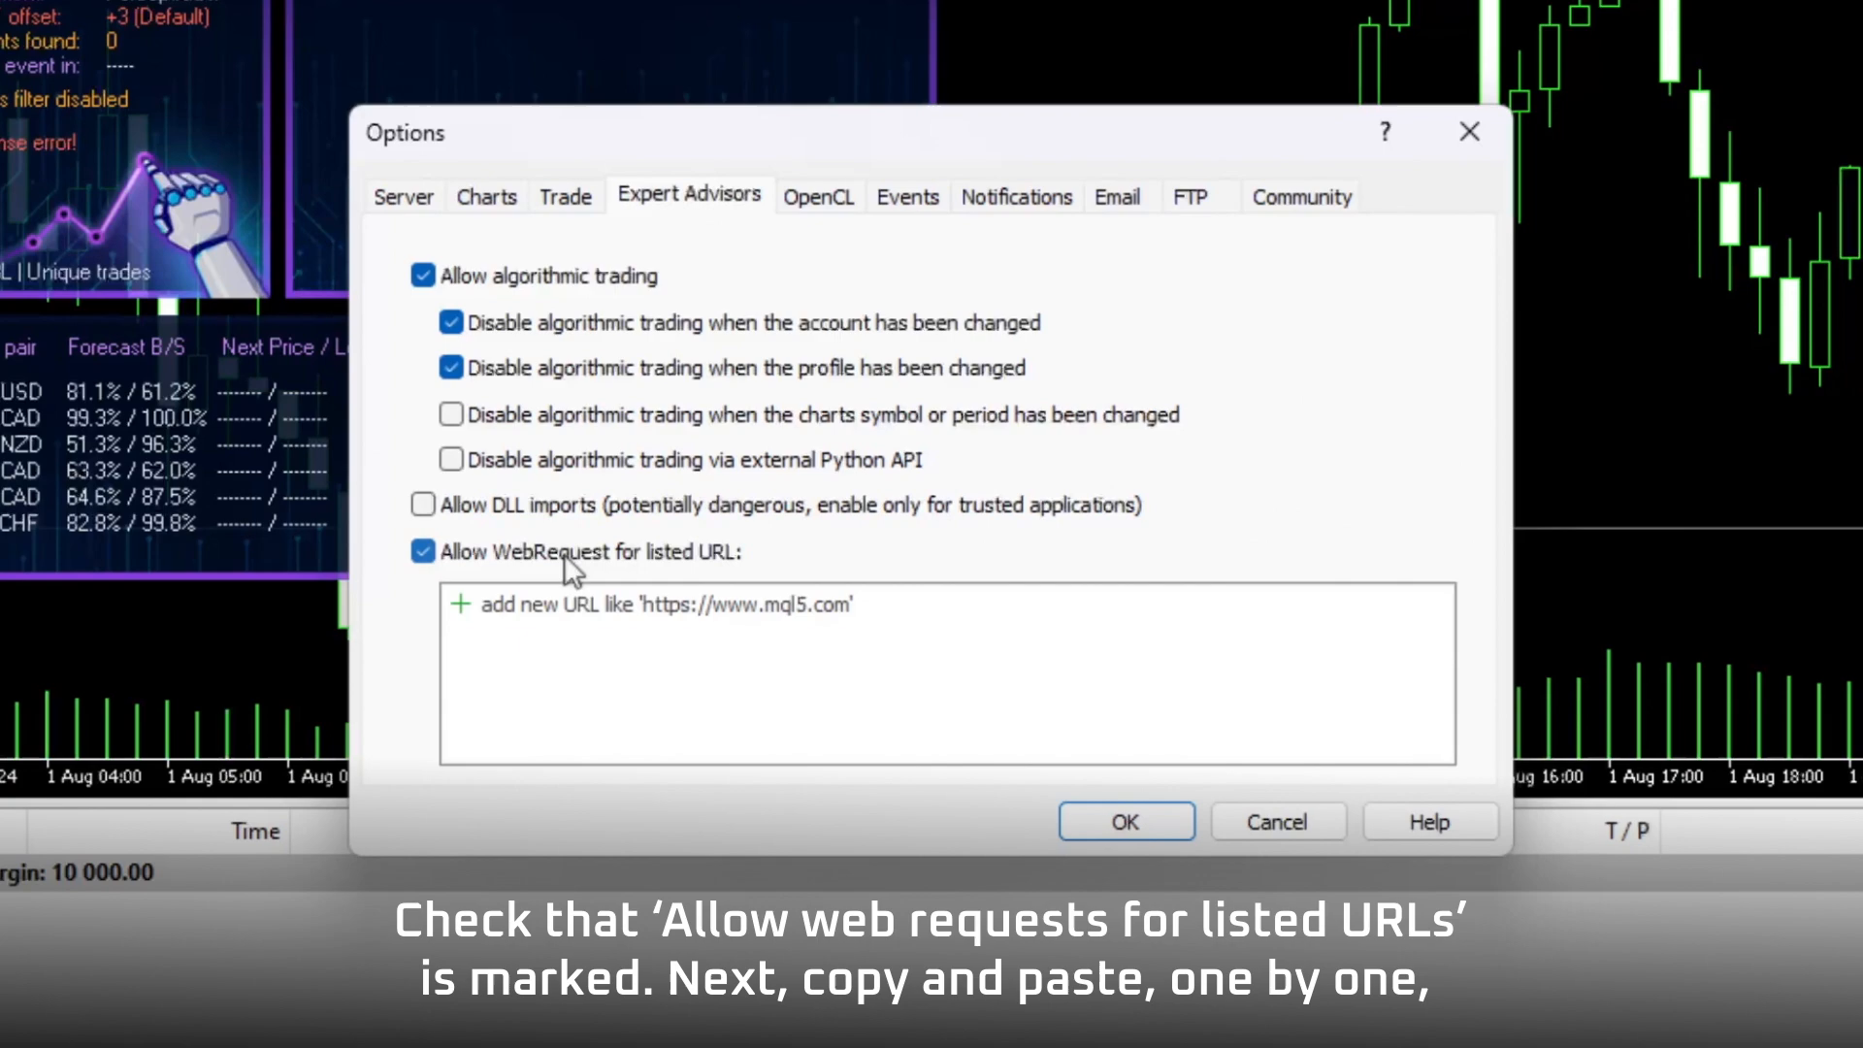
{"action": "type", "text": "https://ec.forexprostools.com"}
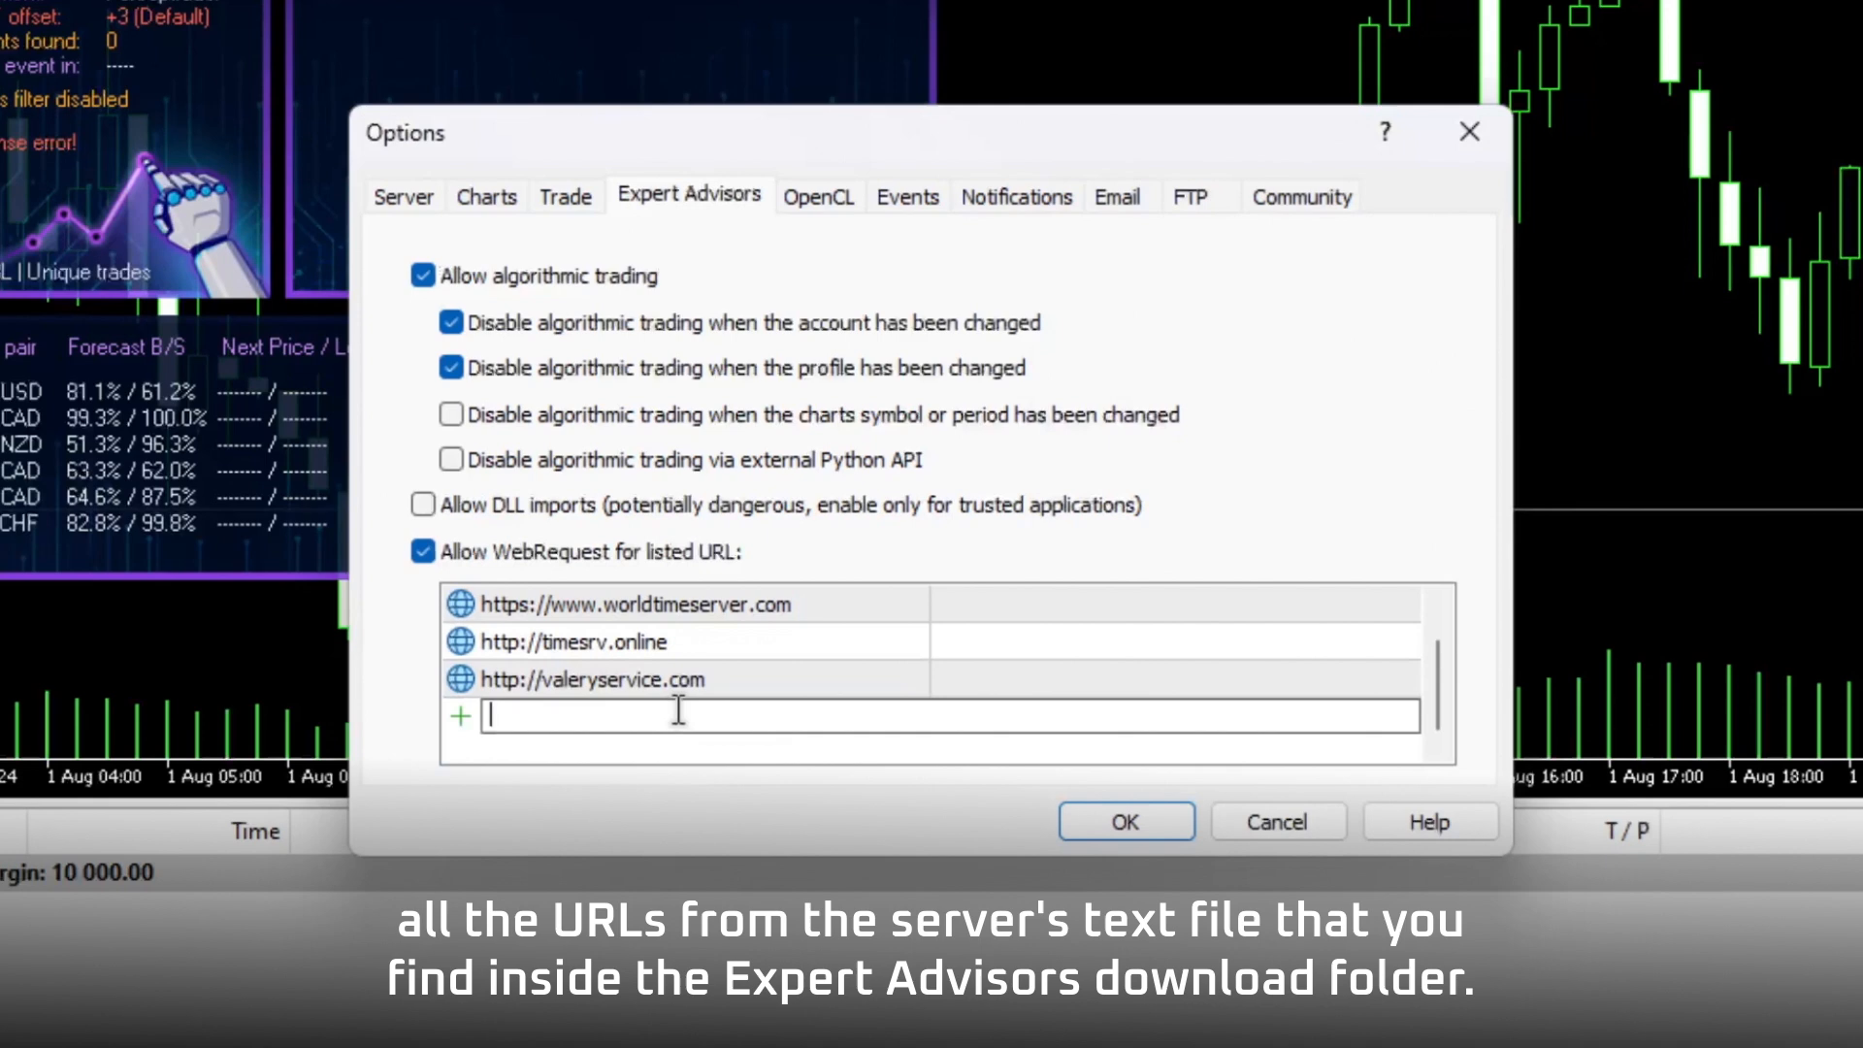
{"action": "type", "text": "http://valerytools.com"}
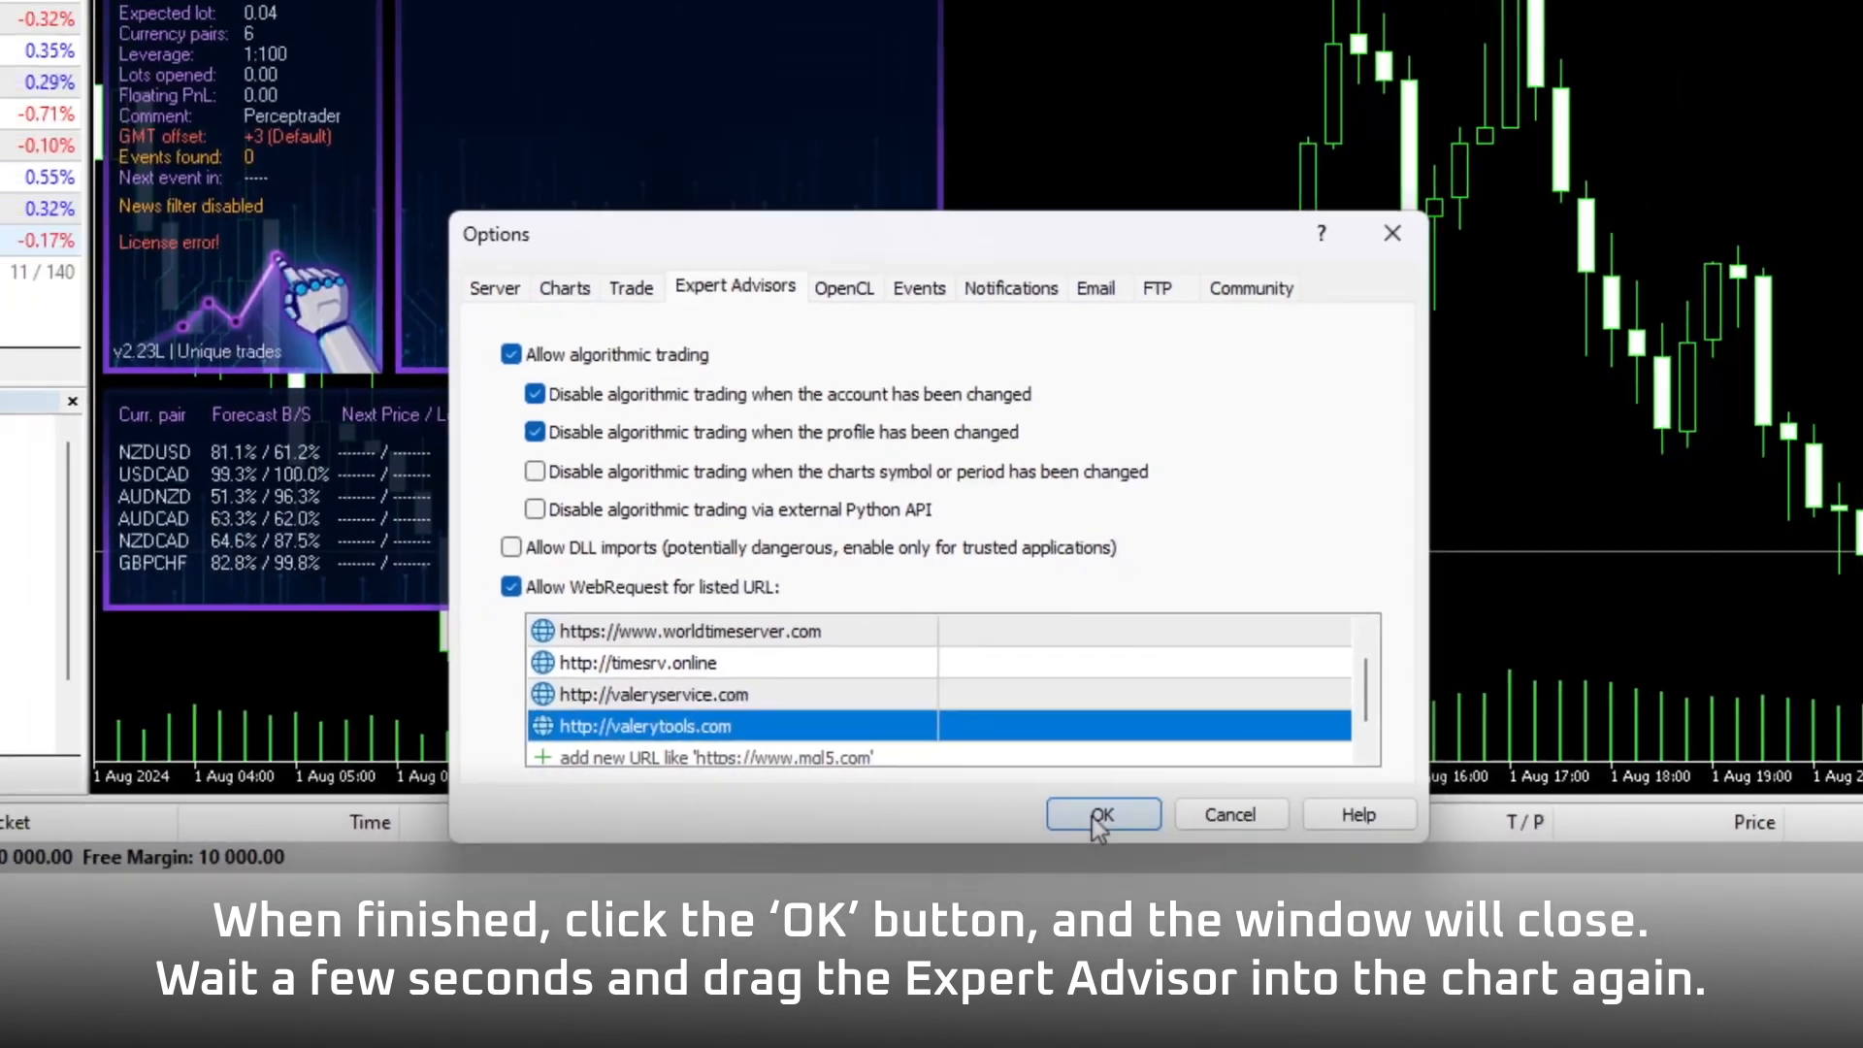
- Save the options, replace the attached PerceptraderAI, and accept its settings on AUDCAD
{"action": "left_click", "coordinate": [1101, 814]}
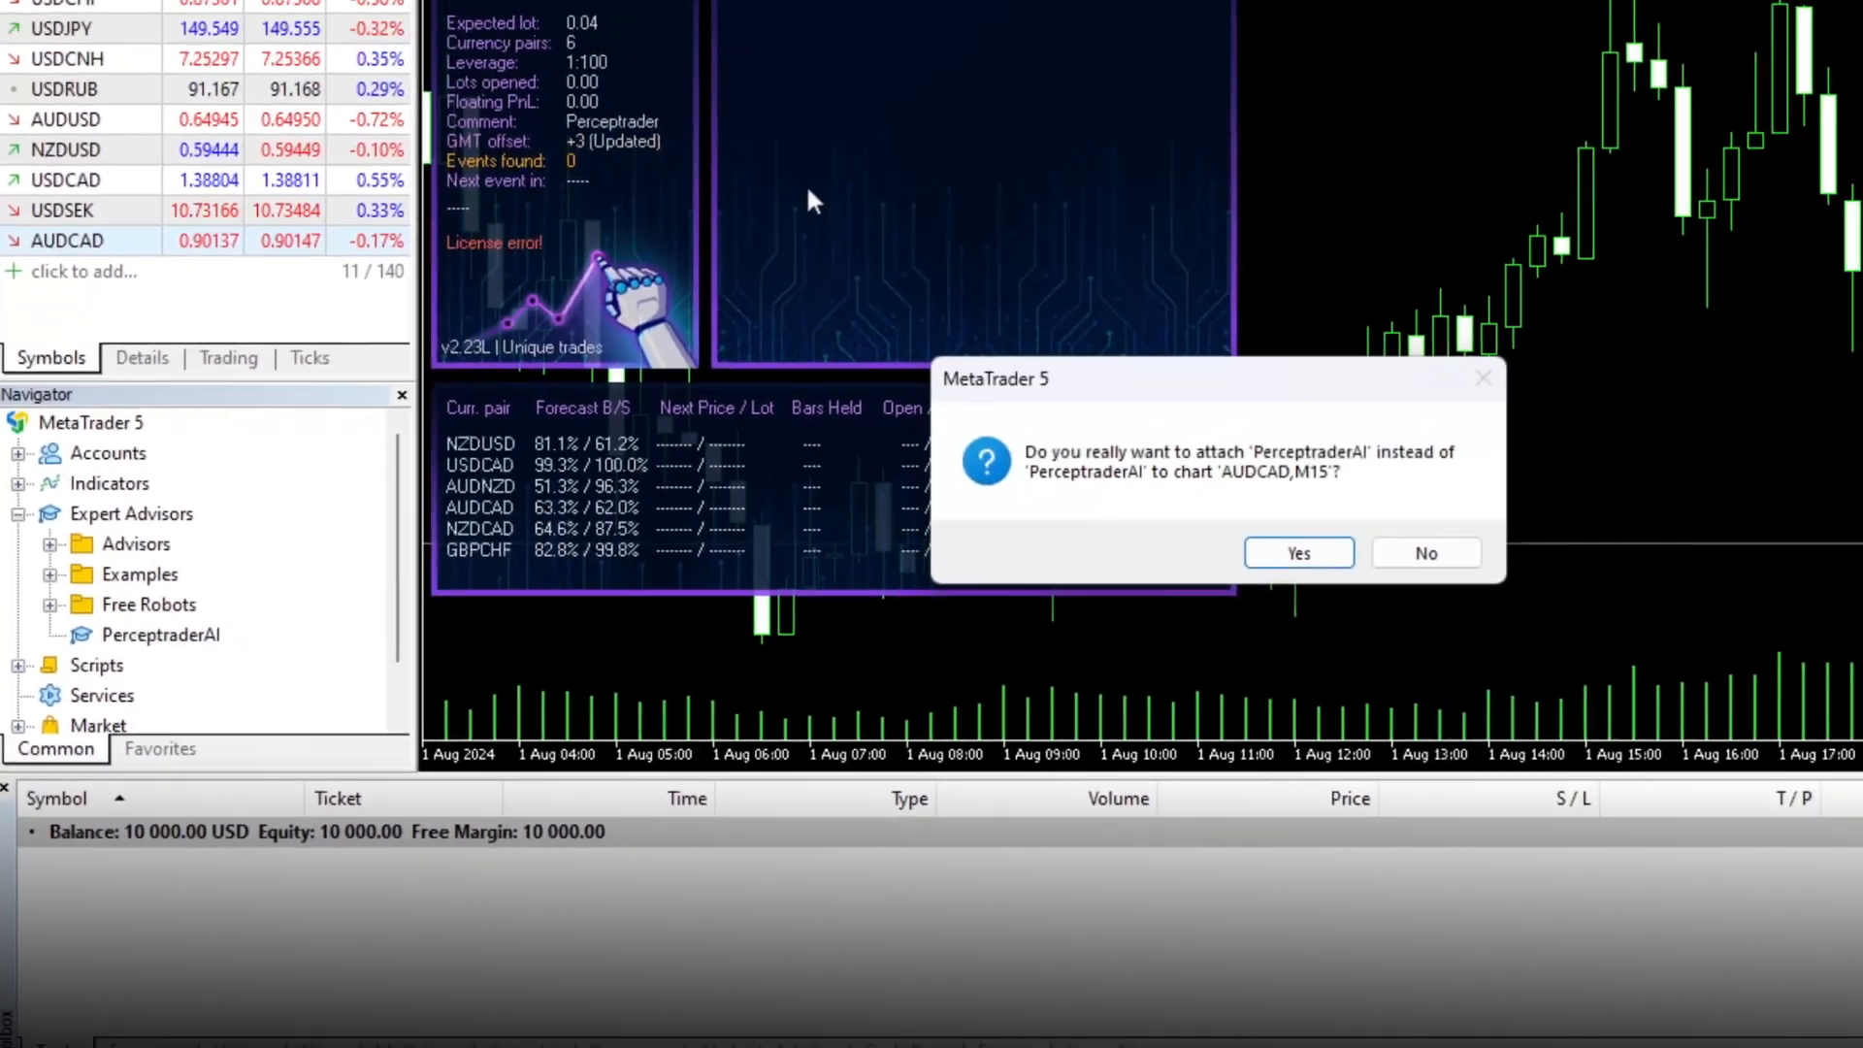
{"action": "left_click", "coordinate": [1297, 552]}
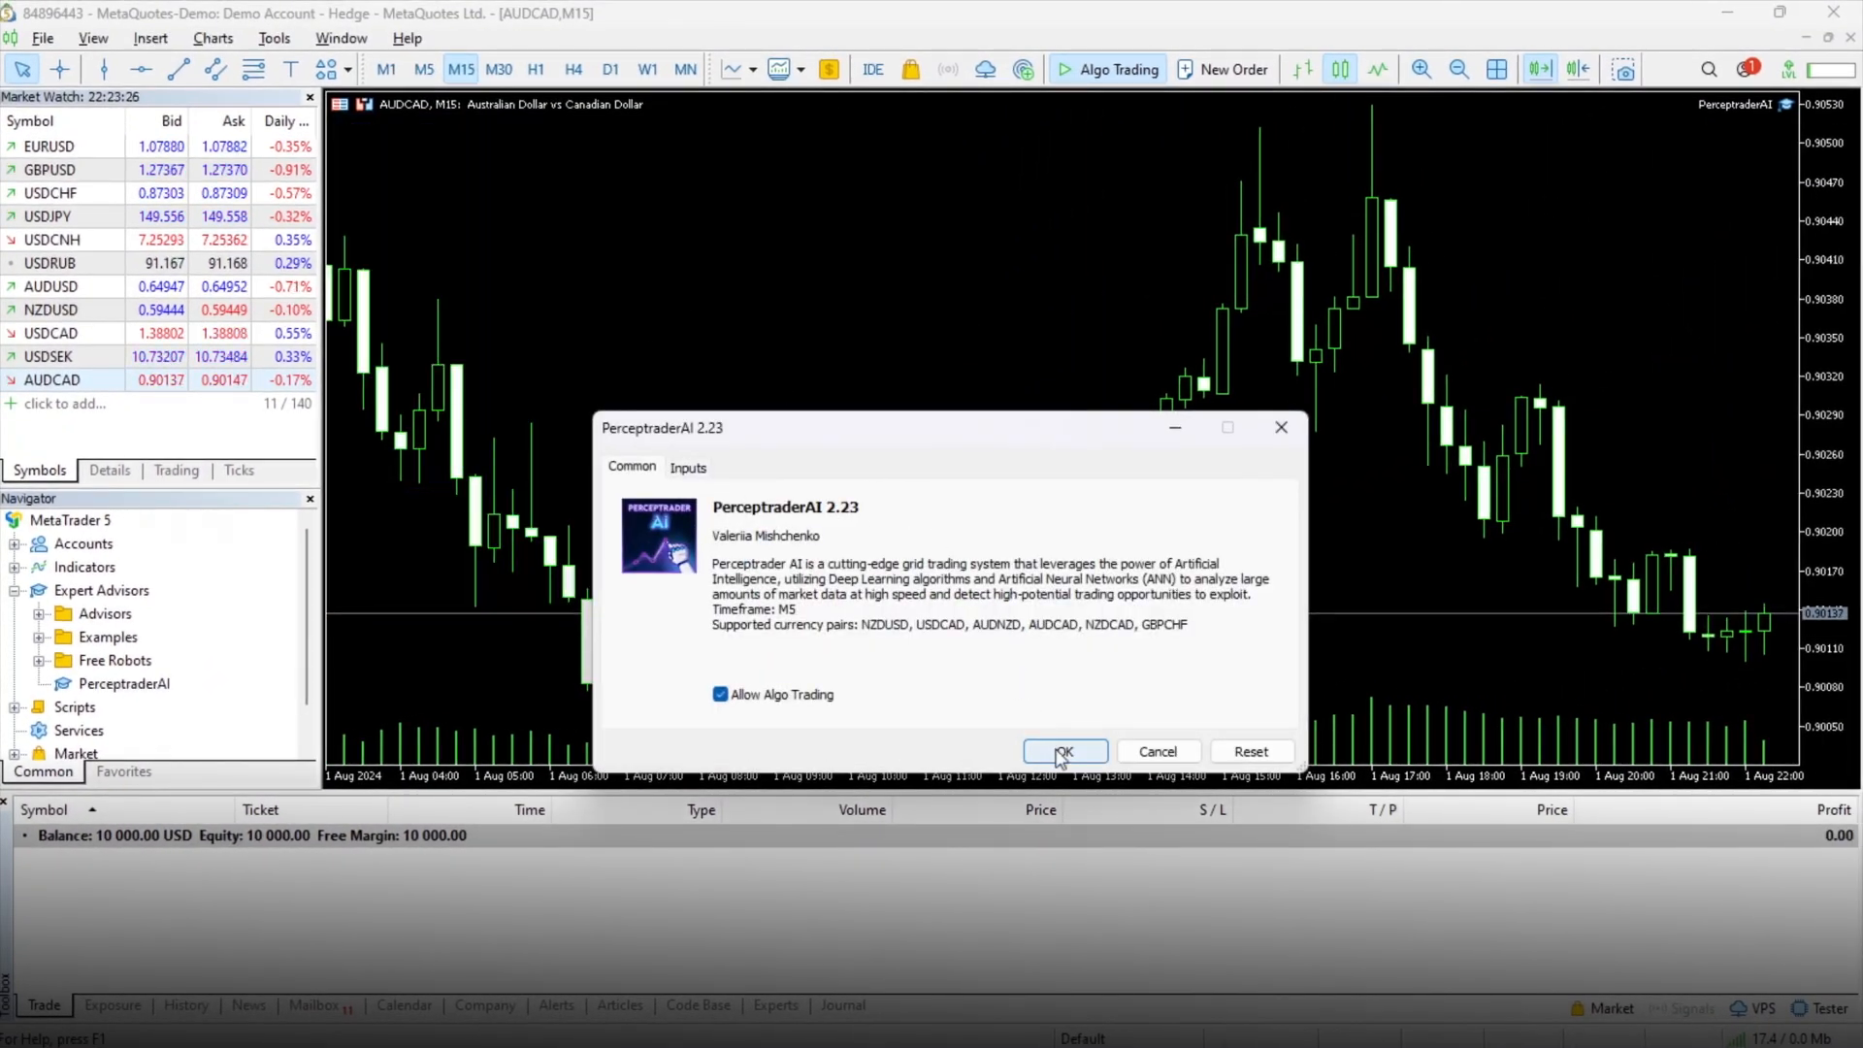
{"action": "left_click", "coordinate": [1059, 751]}
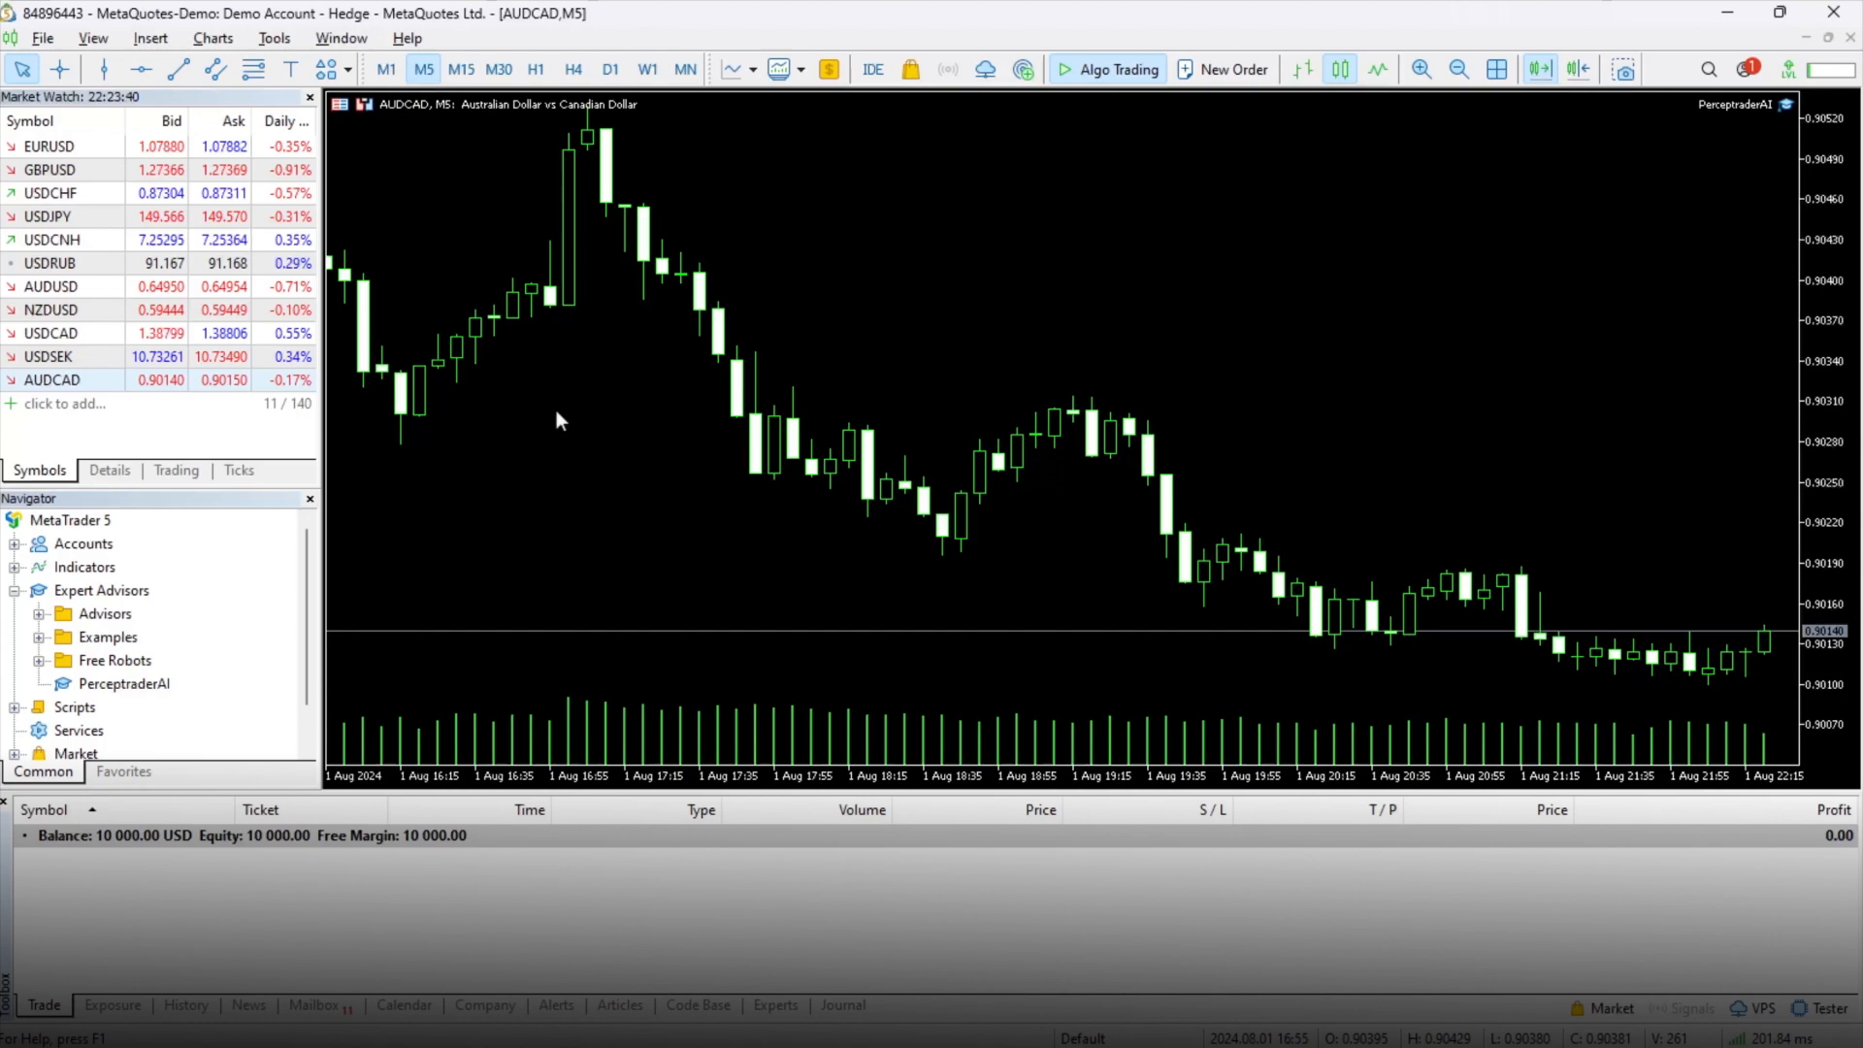